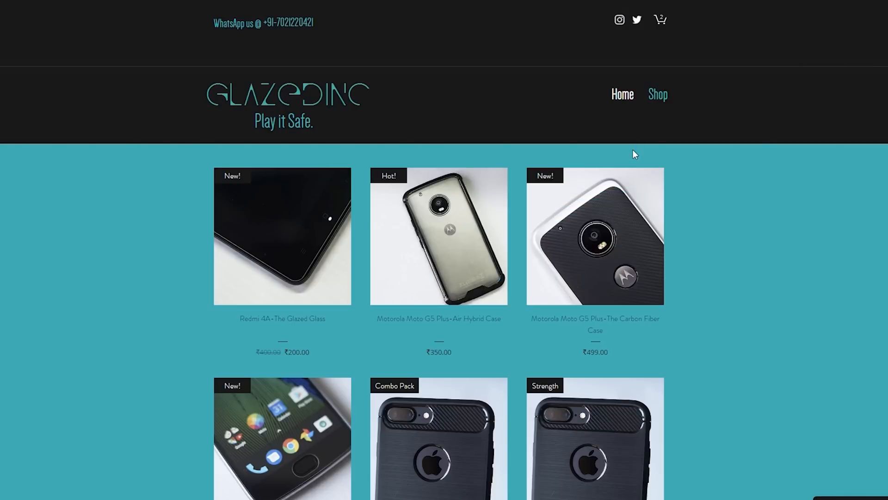
scroll(down, 3)
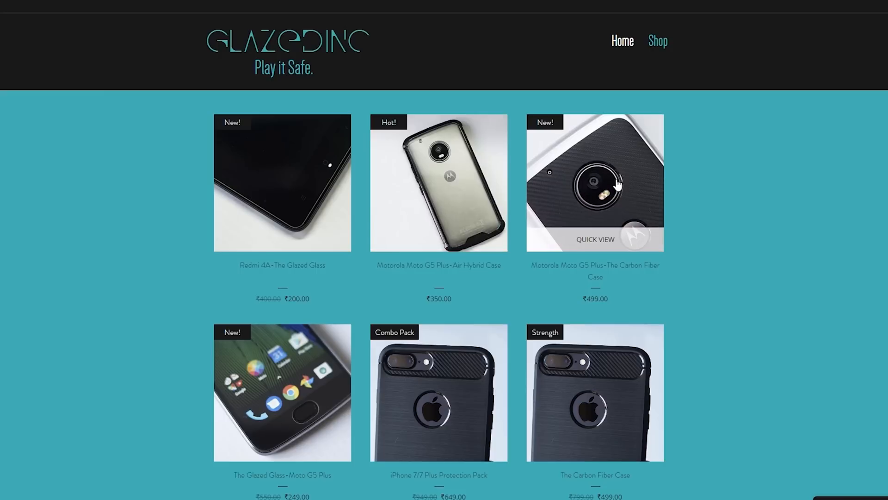
mouse_move(611, 276)
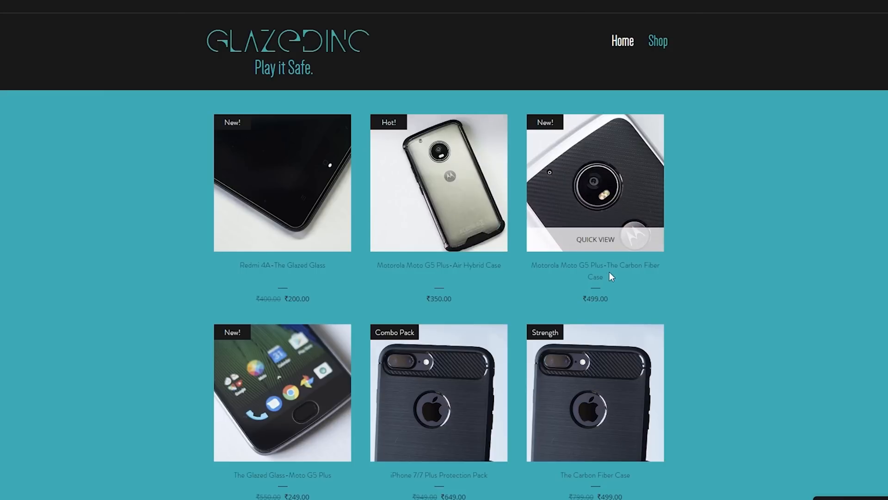
mouse_move(314, 375)
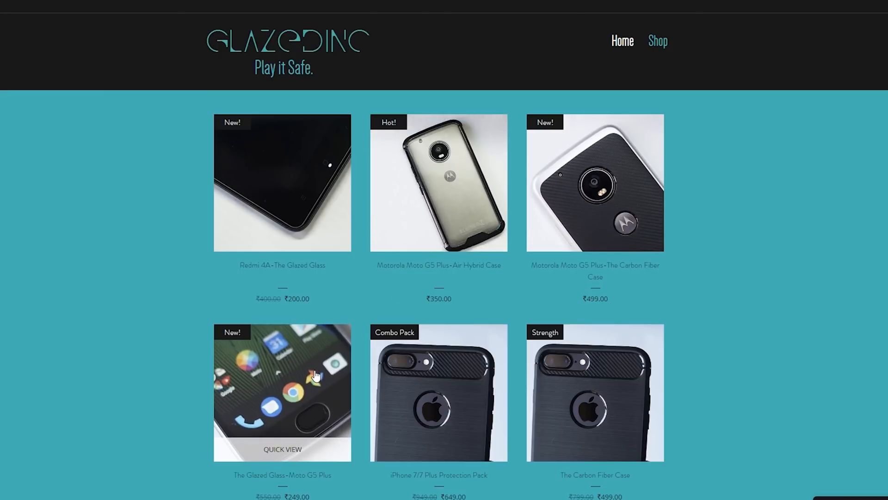